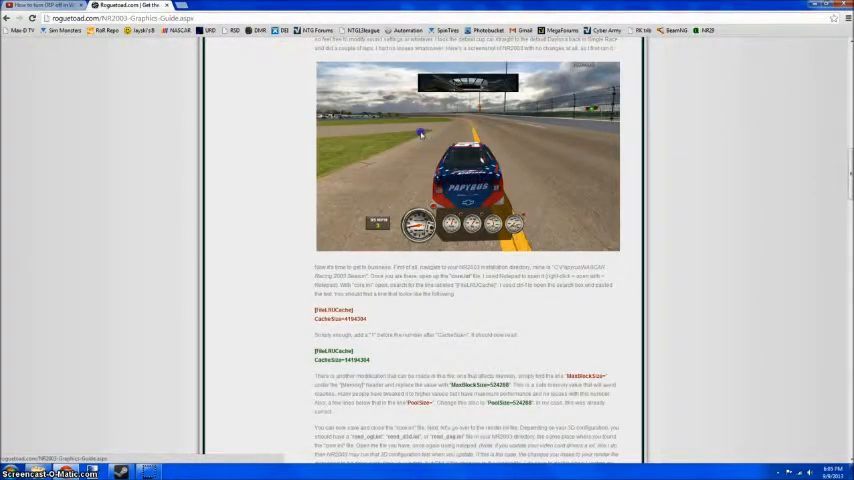
Open the anti-aliasing comparison image from the guide in its own Chrome tab
{"action": "right_click", "coordinate": [416, 132]}
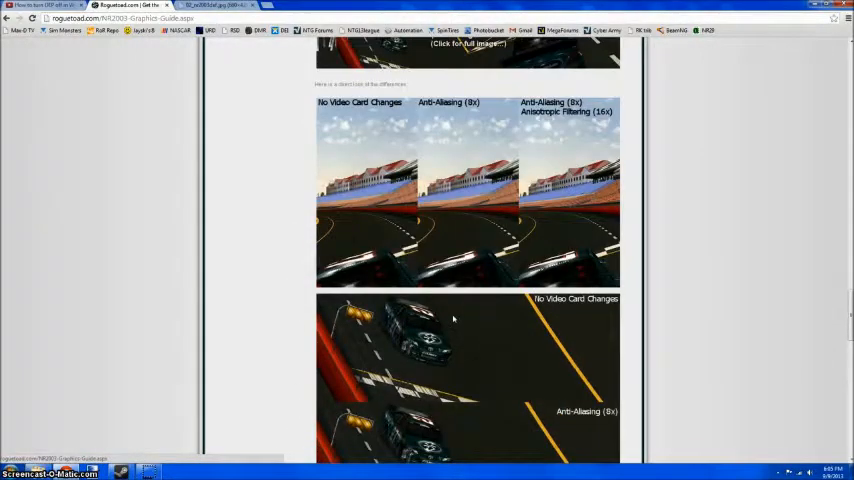
{"action": "right_click", "coordinate": [456, 190]}
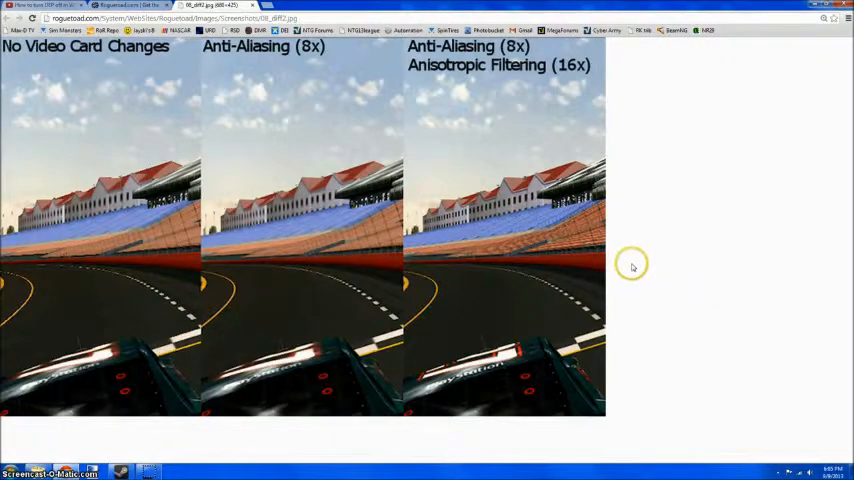
{"action": "mouse_move", "coordinate": [612, 278]}
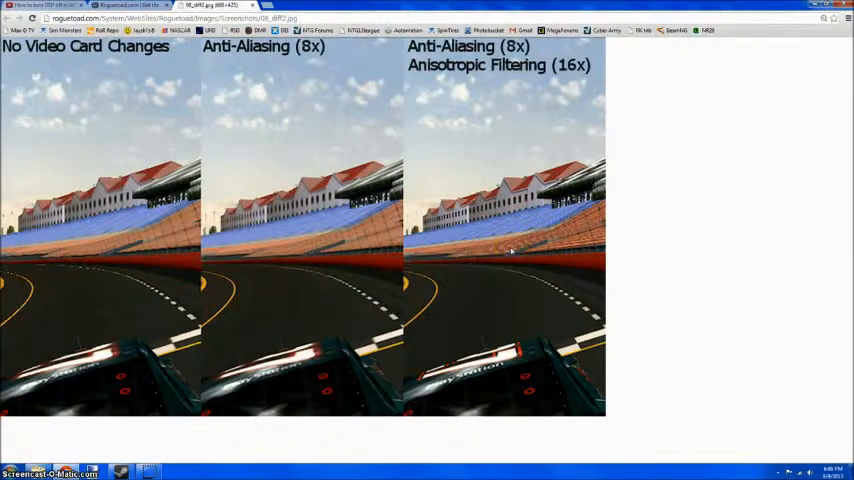
Bring up a blank Notepad document over the full-size comparison image
{"action": "left_click", "coordinate": [8, 472]}
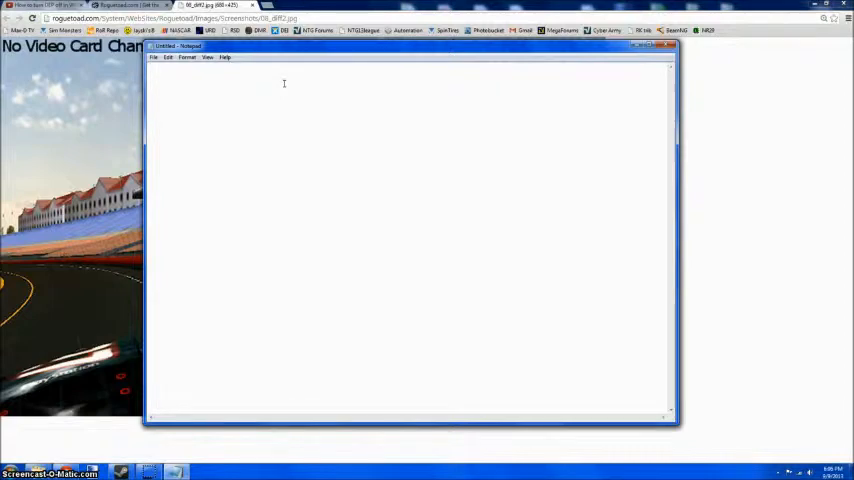
Write the requirements note: Graphics AMD or nVidia, Recommended: 8GB Ram, 2.3GHz, i7
{"action": "type", "text": "Graphics card requirements:"}
{"action": "type", "text": "Any AMD"}
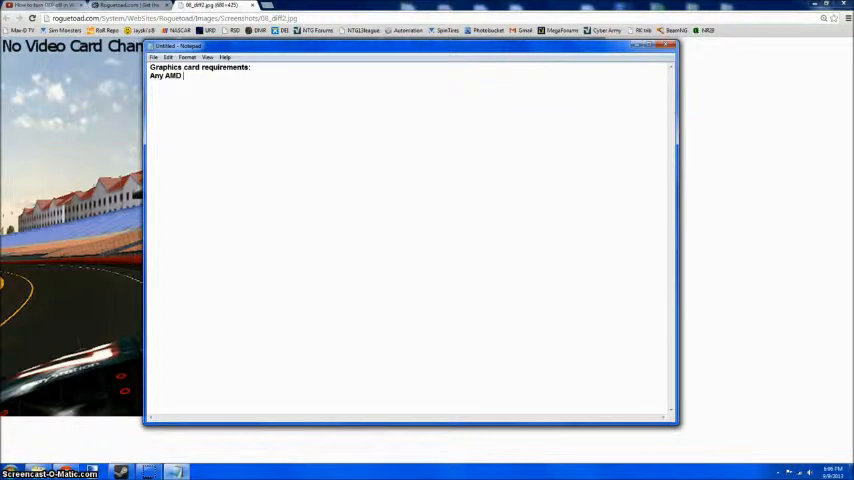
{"action": "type", "text": "or"}
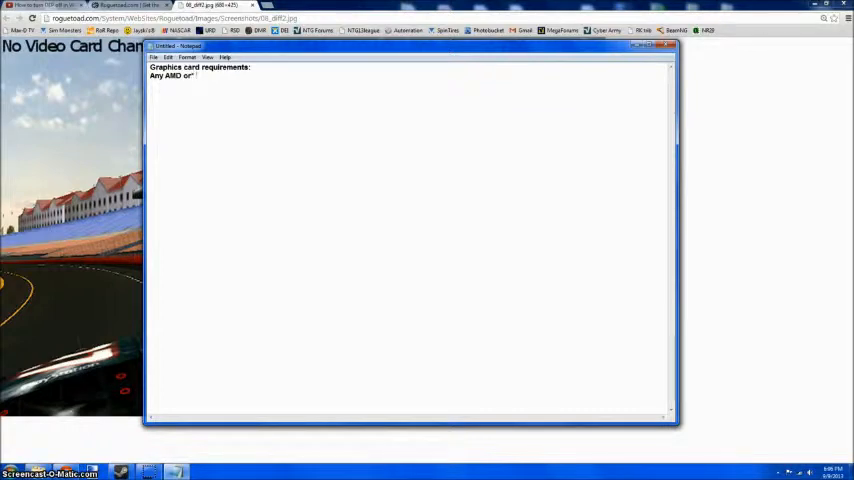
{"action": "type", "text": "nVidia"}
{"action": "type", "text": "Reco"}
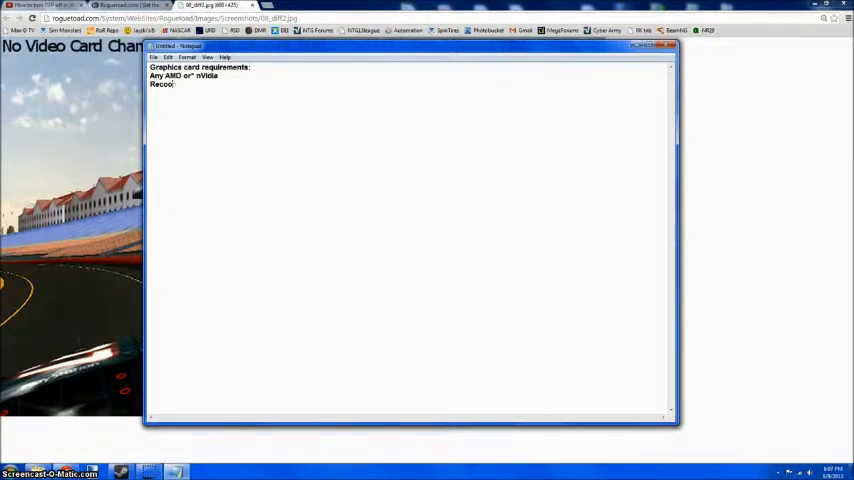
{"action": "type", "text": "mend"}
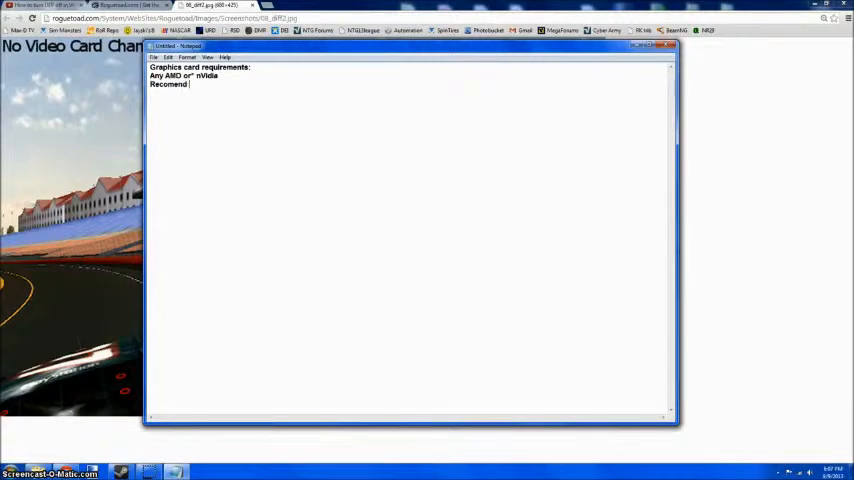
{"action": "type", "text": ":"}
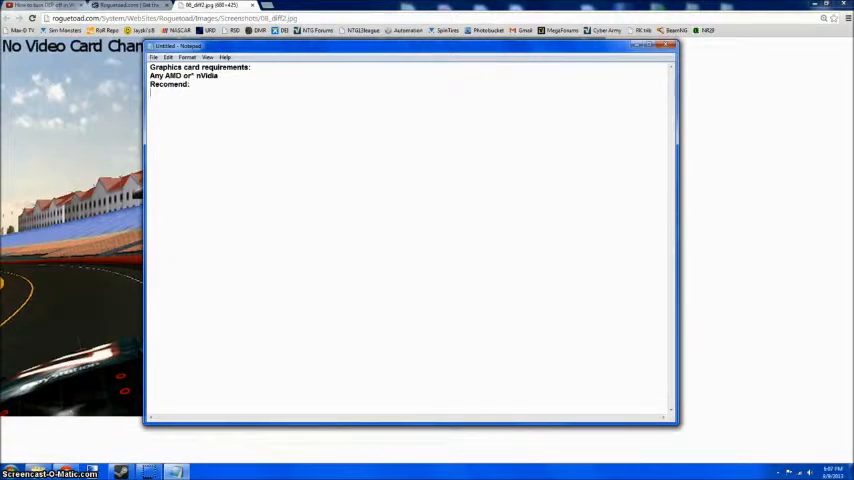
{"action": "type", "text": "8GB"}
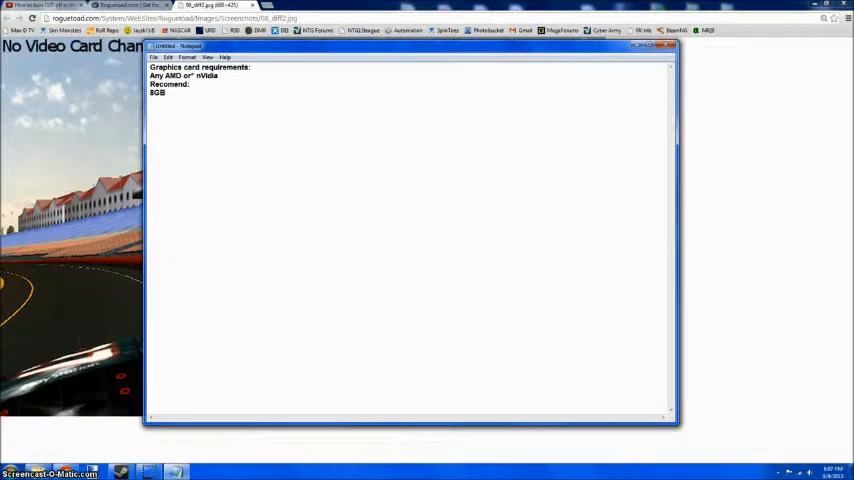
{"action": "type", "text": "Ram"}
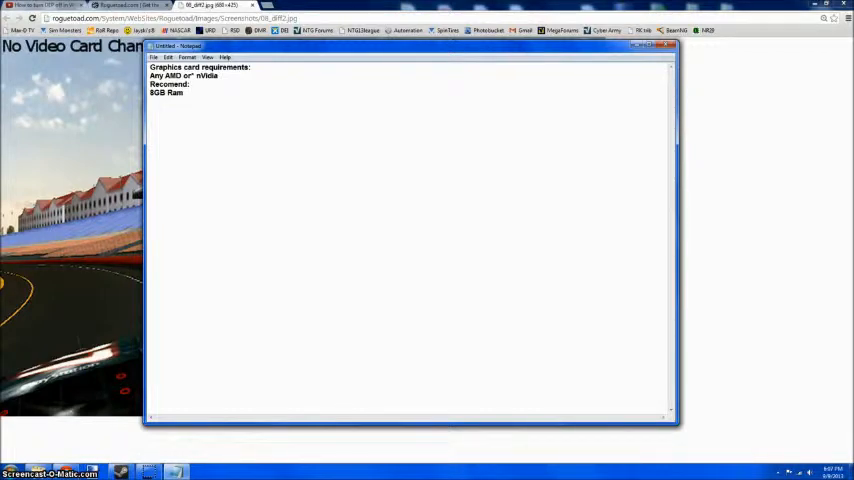
{"action": "type", "text": "2"}
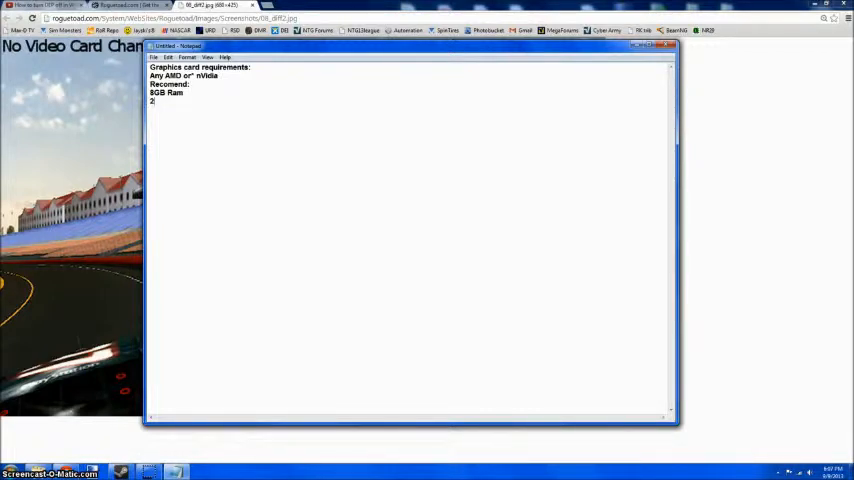
{"action": "type", "text": ".3GH"}
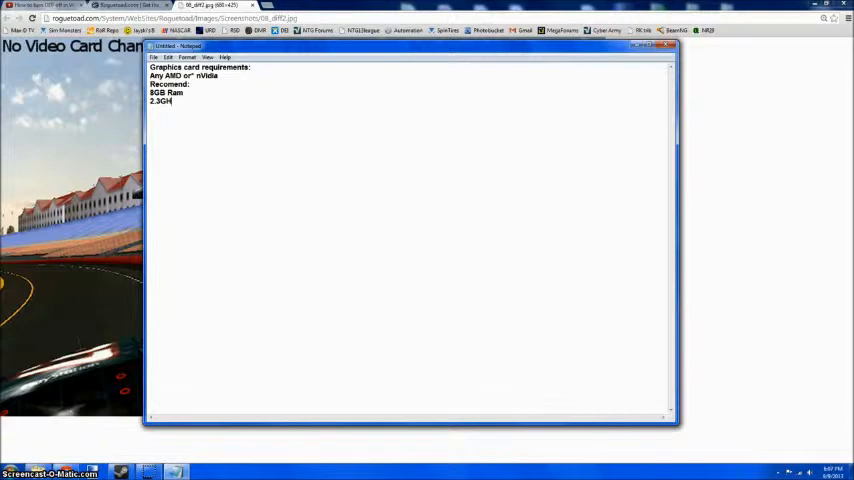
{"action": "type", "text": "z"}
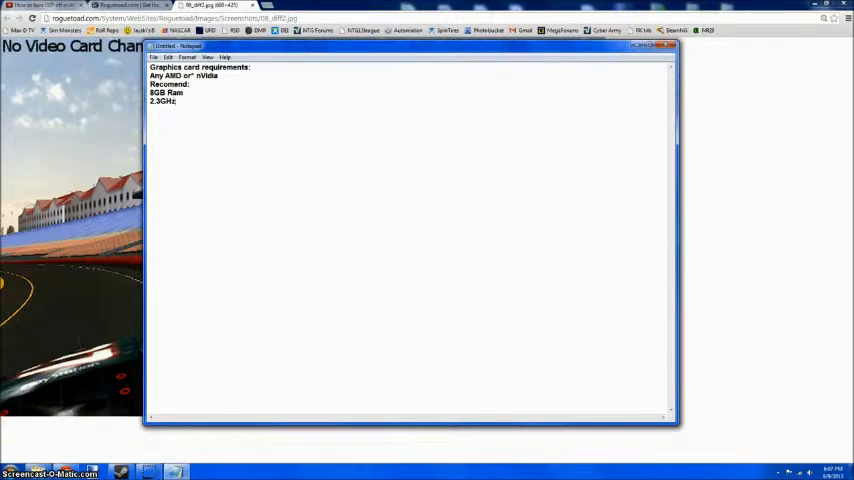
{"action": "type", "text": "i7"}
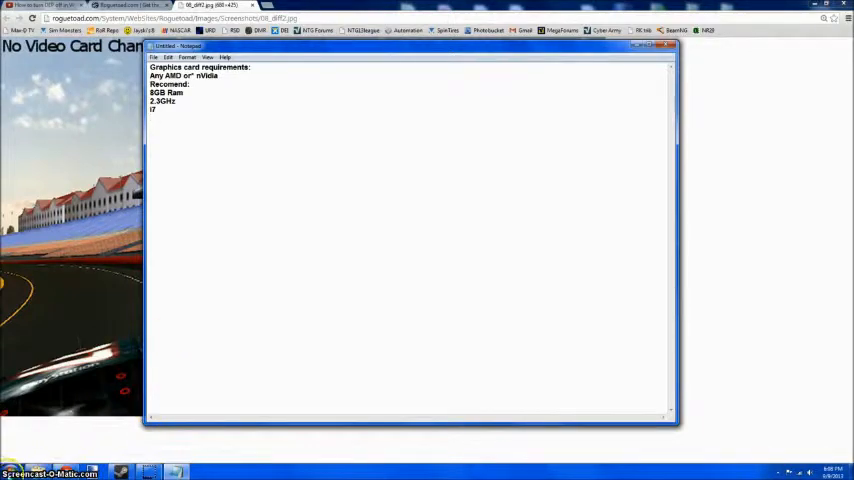
{"action": "left_click", "coordinate": [10, 466]}
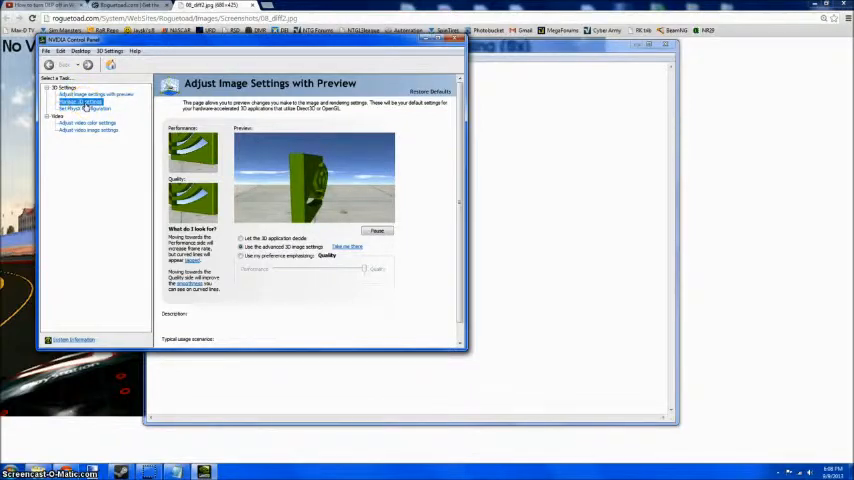
Choose the processor that handles PhysX on the PhysX configuration page
{"action": "left_click", "coordinate": [80, 108]}
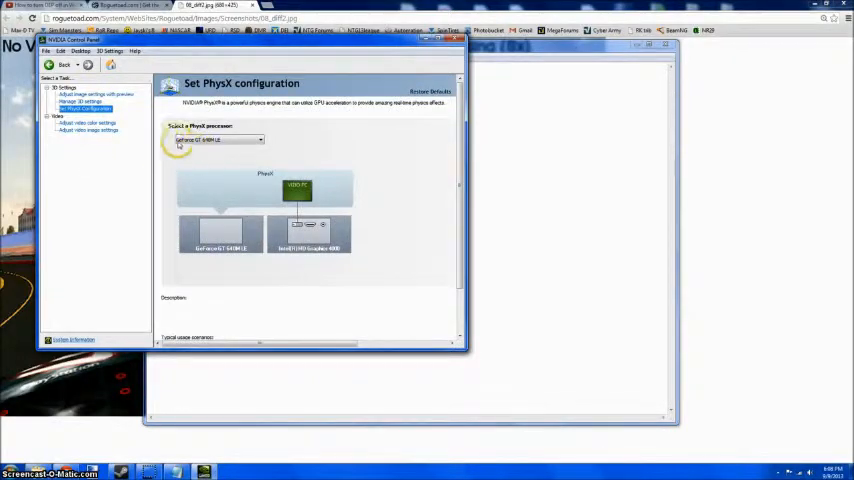
{"action": "mouse_move", "coordinate": [298, 136]}
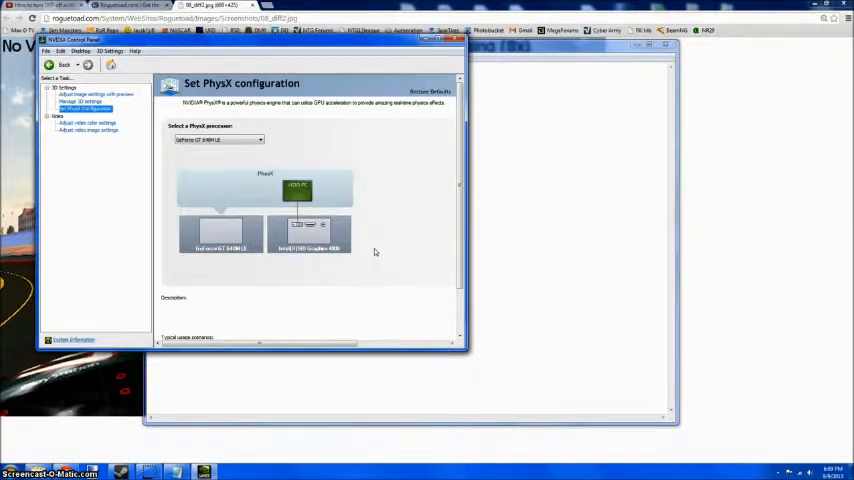
{"action": "mouse_move", "coordinate": [374, 268]}
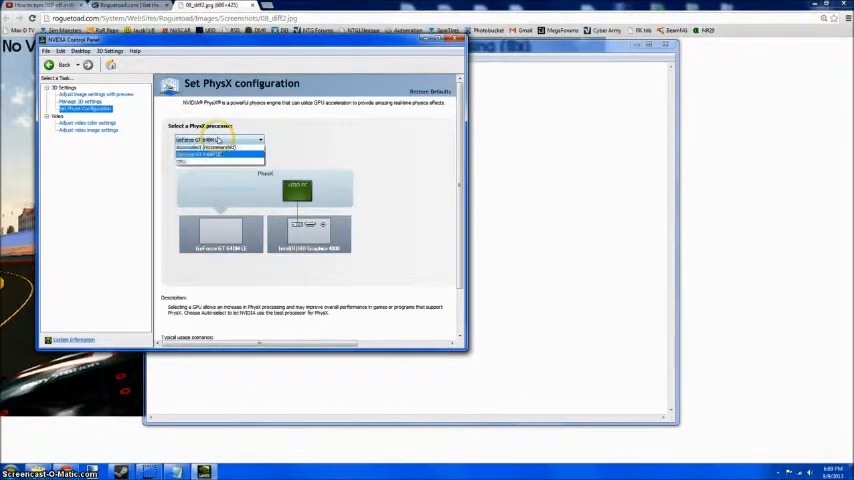
{"action": "left_click", "coordinate": [218, 146]}
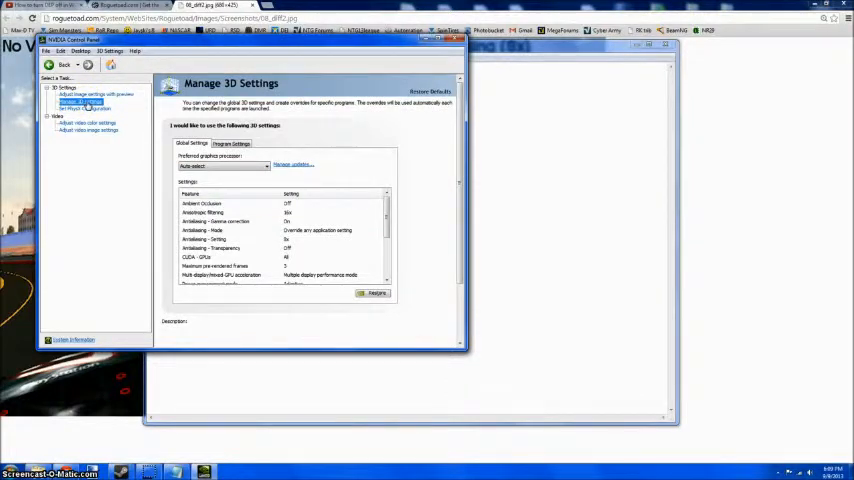
Select NASCAR Racing 2003 as the program to customize under Program Settings
{"action": "left_click", "coordinate": [232, 144]}
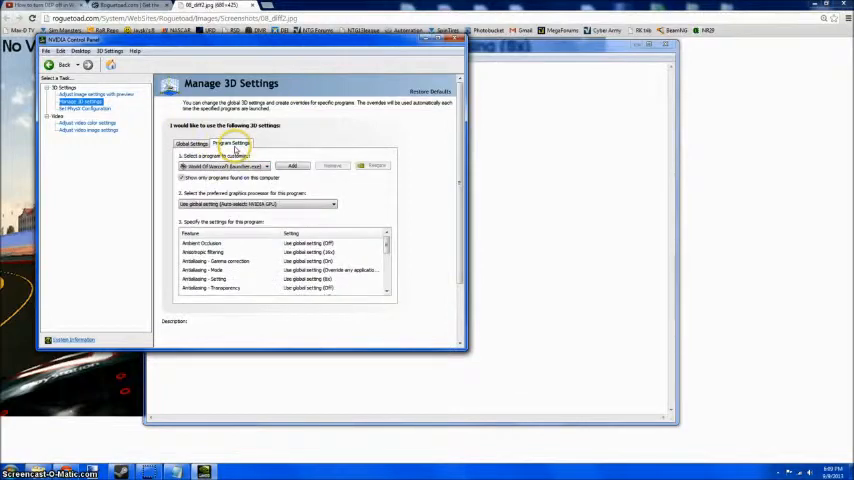
{"action": "left_click", "coordinate": [264, 166]}
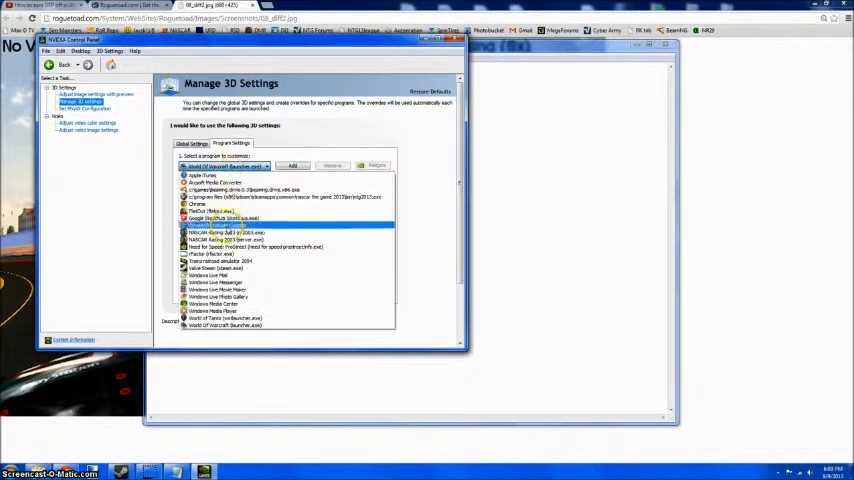
{"action": "left_click", "coordinate": [230, 224]}
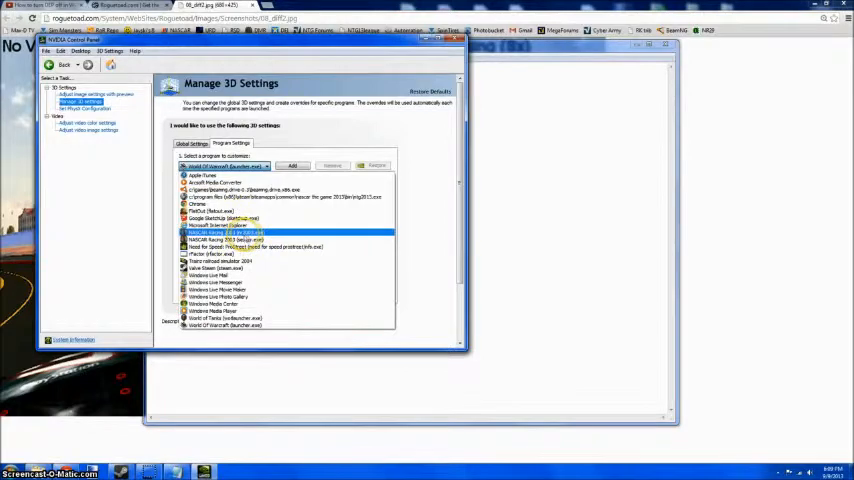
{"action": "left_click", "coordinate": [216, 232]}
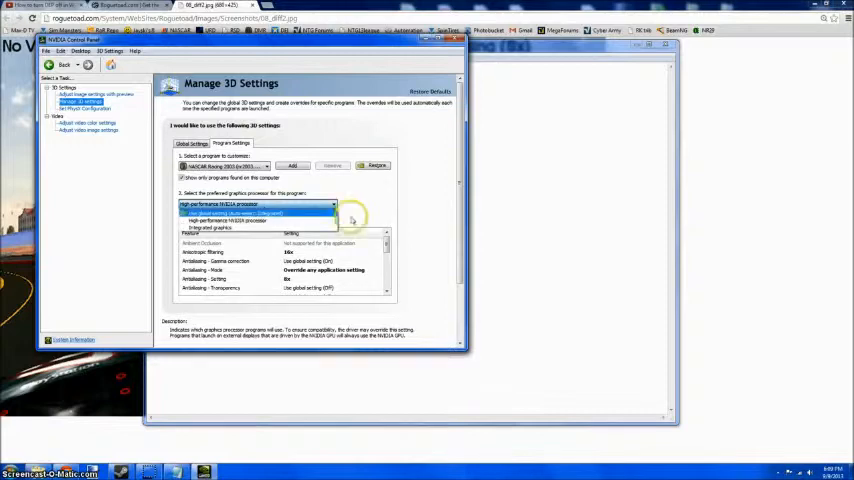
Assign the high-performance NVIDIA processor to the game and request restoring its defaults
{"action": "left_click", "coordinate": [250, 204]}
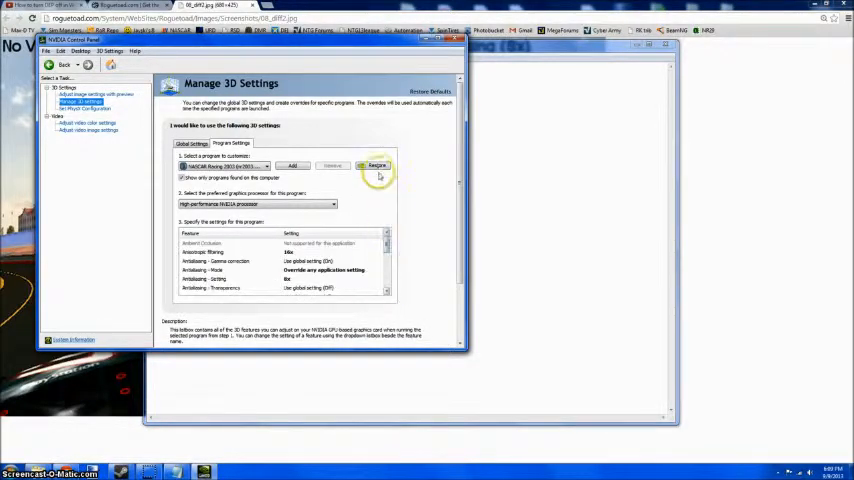
{"action": "left_click", "coordinate": [376, 164]}
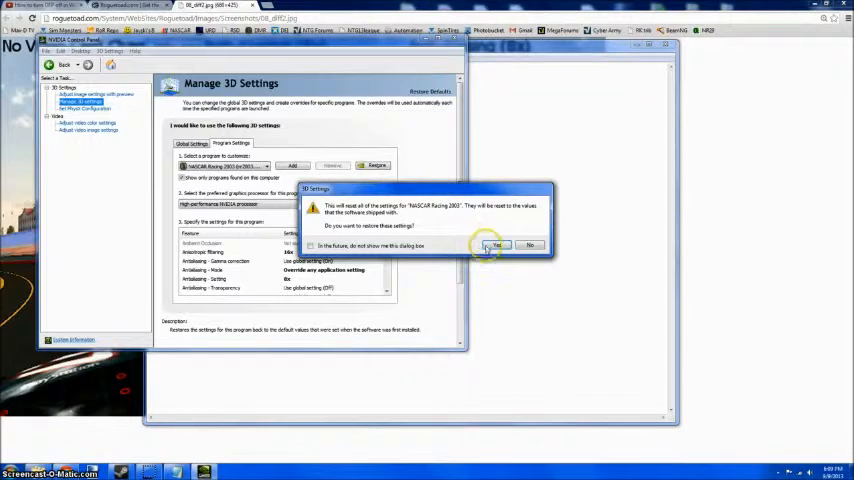
Confirm the reset and reassign the high-performance NVIDIA processor to the game
{"action": "left_click", "coordinate": [496, 244]}
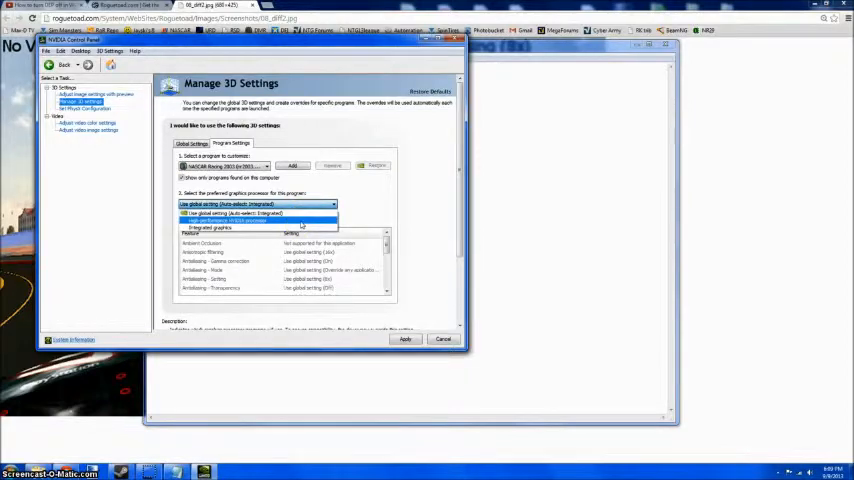
{"action": "left_click", "coordinate": [250, 220]}
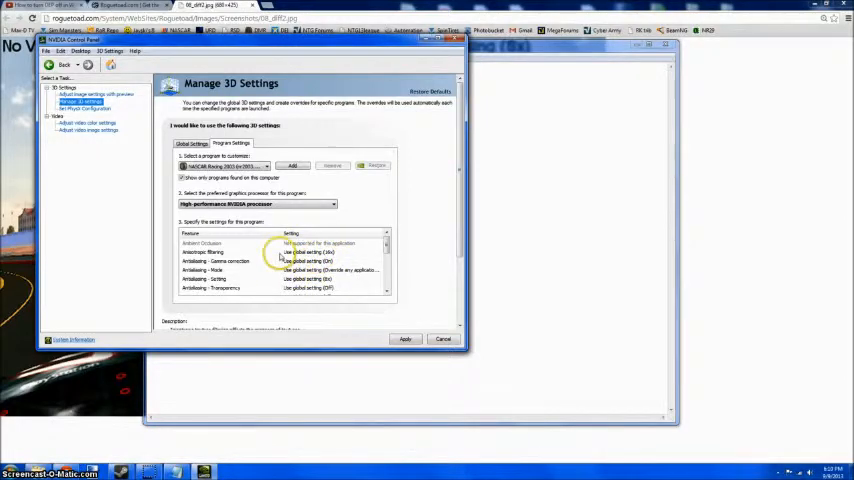
Change the game's antialiasing setting values in the feature list
{"action": "left_click", "coordinate": [330, 252]}
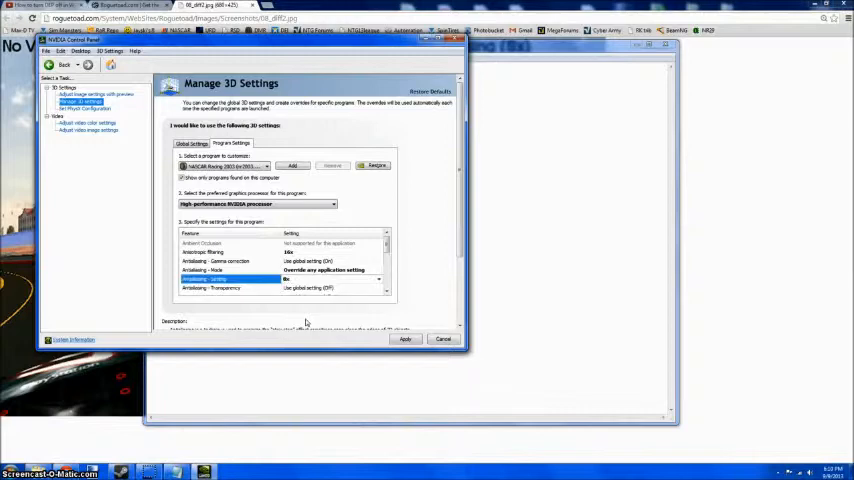
{"action": "left_click", "coordinate": [264, 164]}
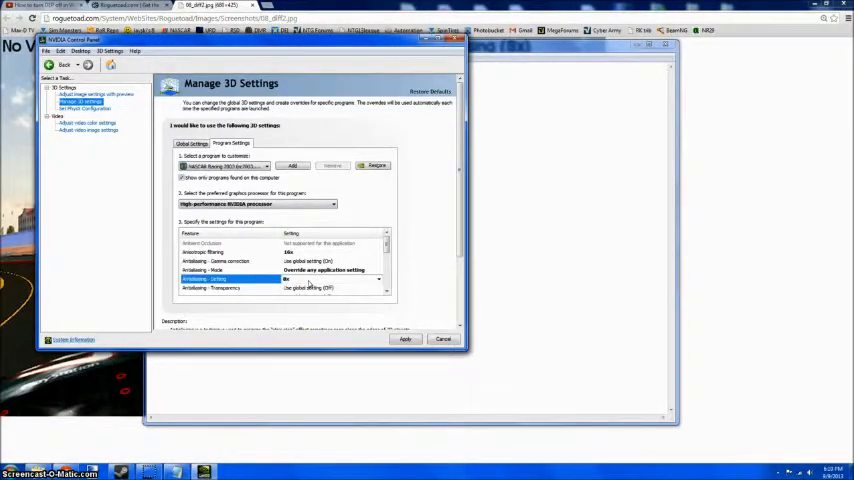
{"action": "left_click", "coordinate": [404, 340]}
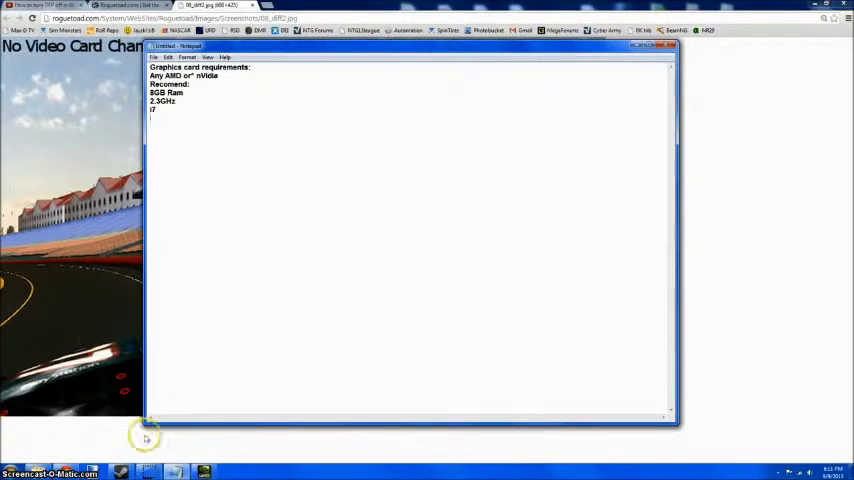
{"action": "mouse_move", "coordinate": [306, 280]}
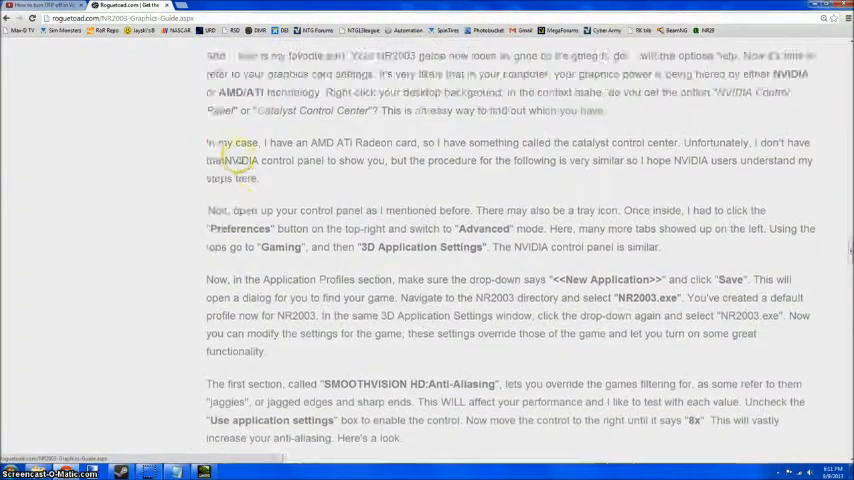
Scroll the guide to the core.ini CacheSize instructions
{"action": "scroll", "scroll_direction": "down", "scroll_amount": 3}
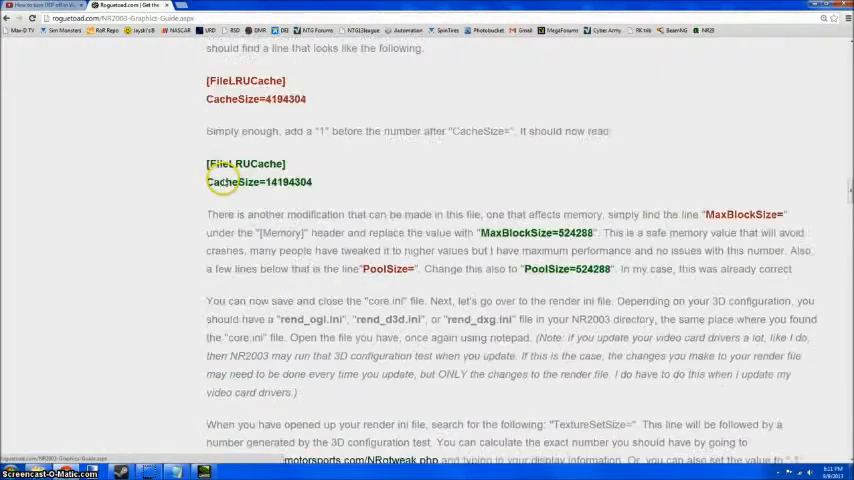
{"action": "scroll", "scroll_direction": "up", "scroll_amount": 3}
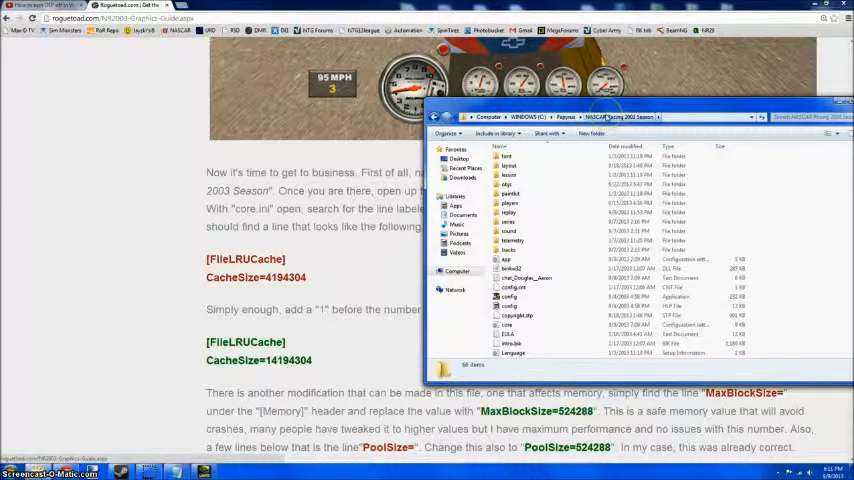
{"action": "mouse_move", "coordinate": [546, 244]}
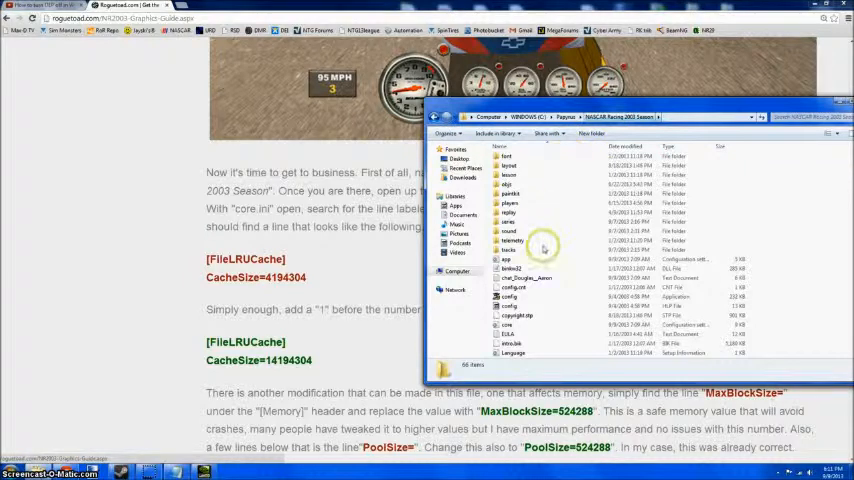
Scroll the NASCAR Racing 2003 Season folder to locate core.ini
{"action": "scroll", "scroll_direction": "down", "scroll_amount": 3}
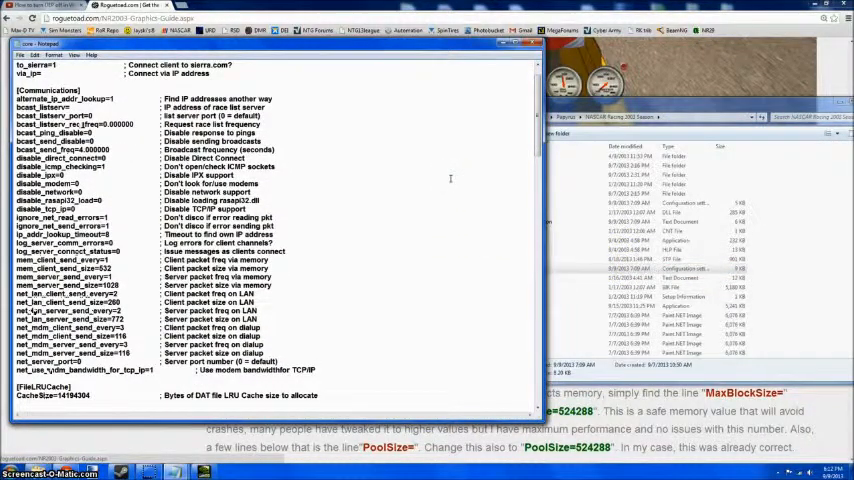
Scroll core.ini to the [FileLRUCache] section with CacheSize=14194304
{"action": "scroll", "scroll_direction": "down", "scroll_amount": 3}
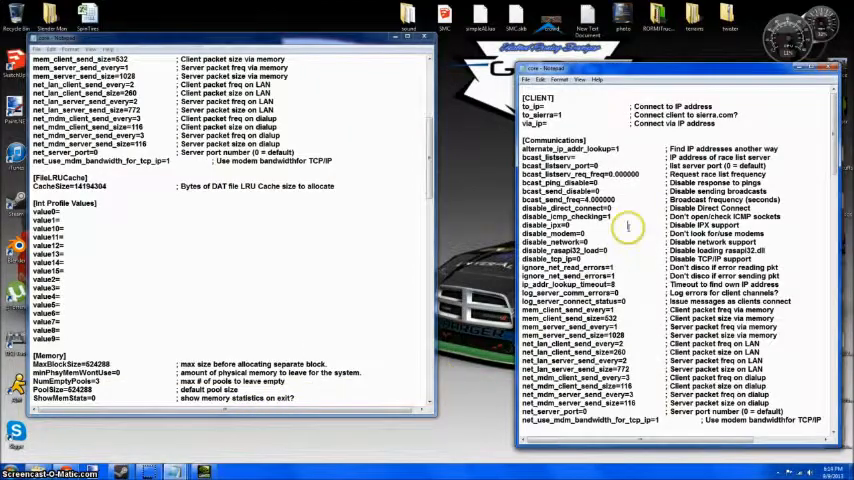
{"action": "scroll", "scroll_direction": "down", "scroll_amount": 3}
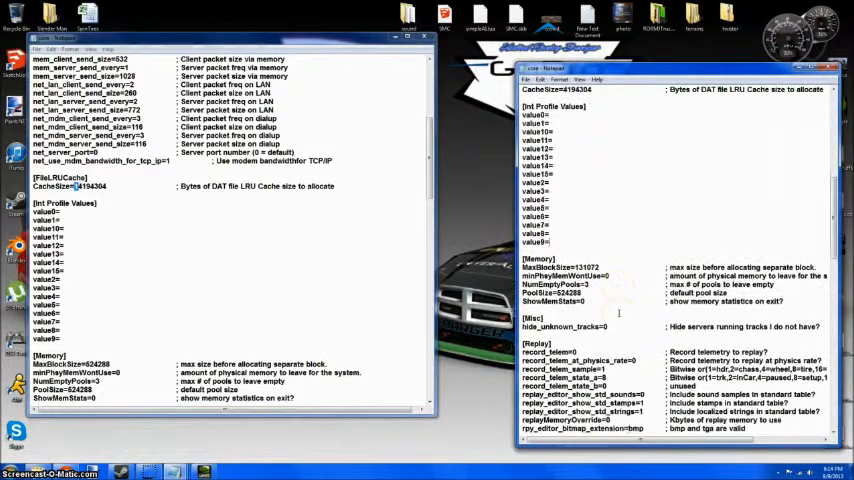
{"action": "scroll", "scroll_direction": "down", "scroll_amount": 3}
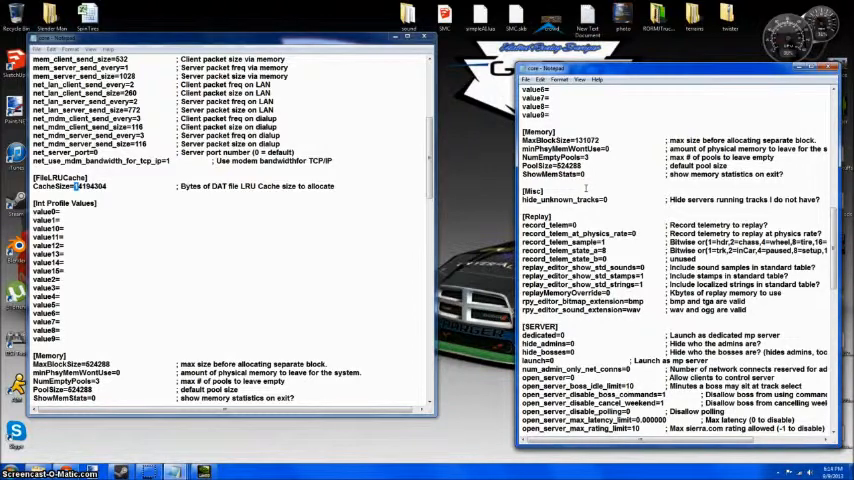
{"action": "scroll", "scroll_direction": "down", "scroll_amount": 3}
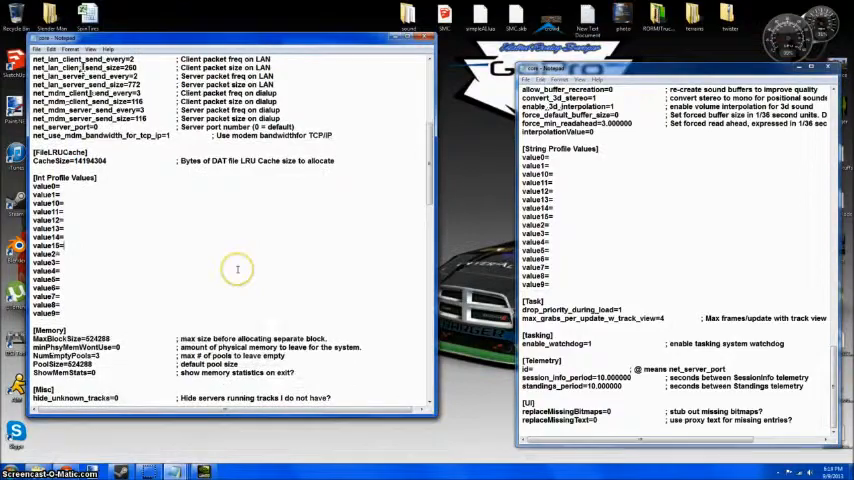
{"action": "scroll", "scroll_direction": "down", "scroll_amount": 3}
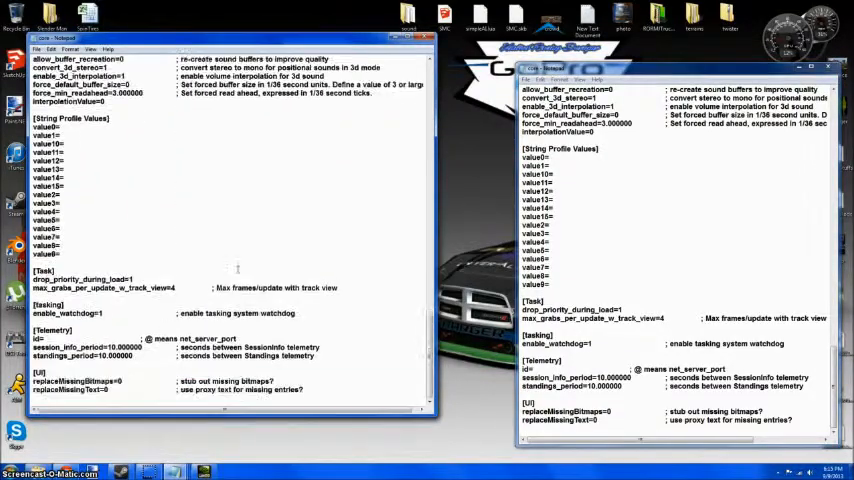
{"action": "mouse_move", "coordinate": [240, 262]}
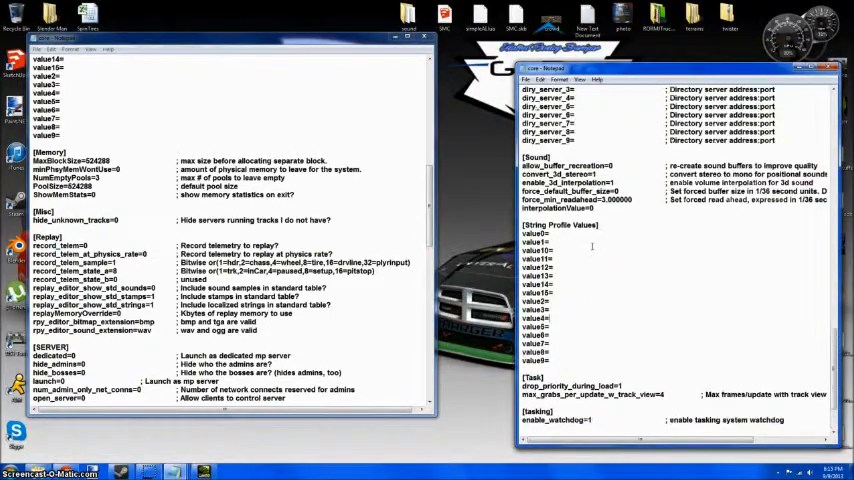
{"action": "scroll", "scroll_direction": "down", "scroll_amount": 3}
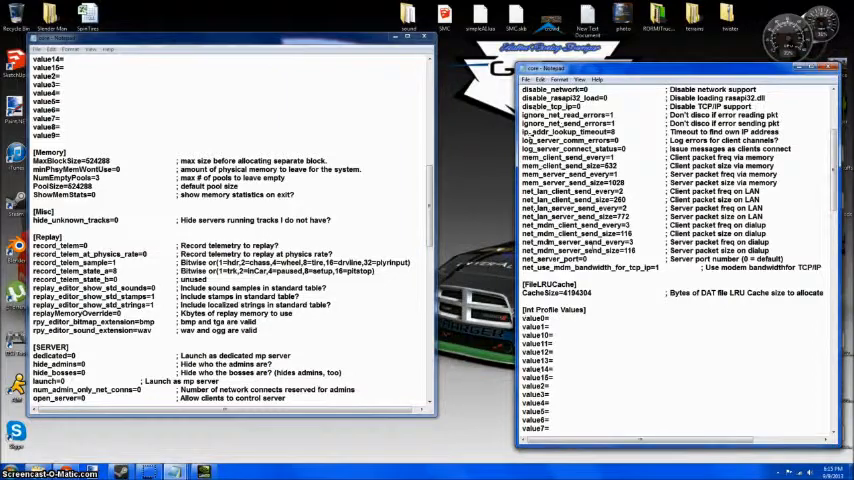
{"action": "scroll", "scroll_direction": "down", "scroll_amount": 3}
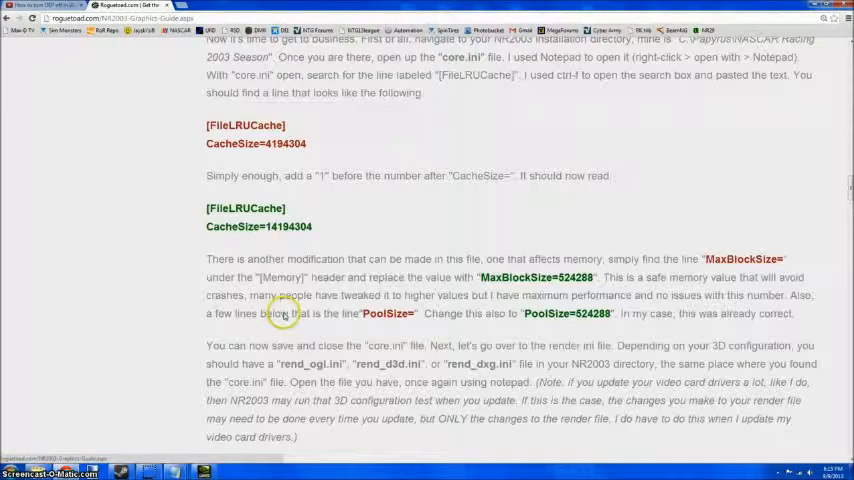
Read the guide's TextureSetSize steps and highlight the rend_ogl.ini file name
{"action": "scroll", "scroll_direction": "down", "scroll_amount": 3}
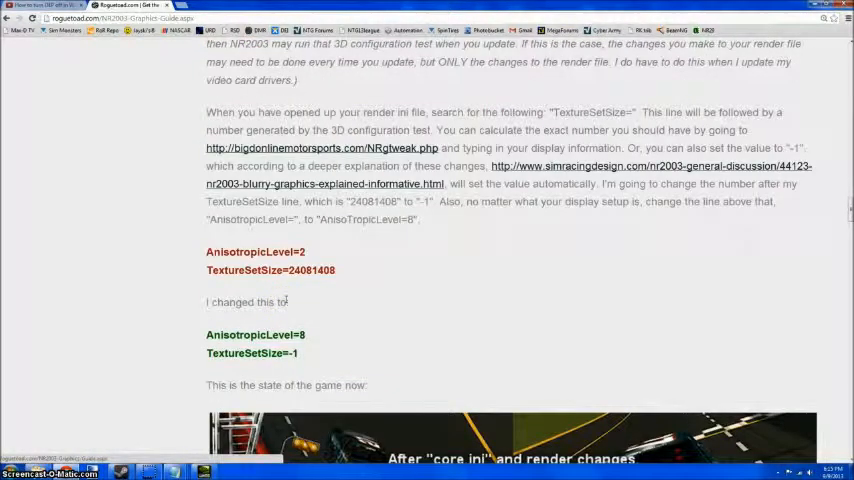
{"action": "scroll", "scroll_direction": "up", "scroll_amount": 3}
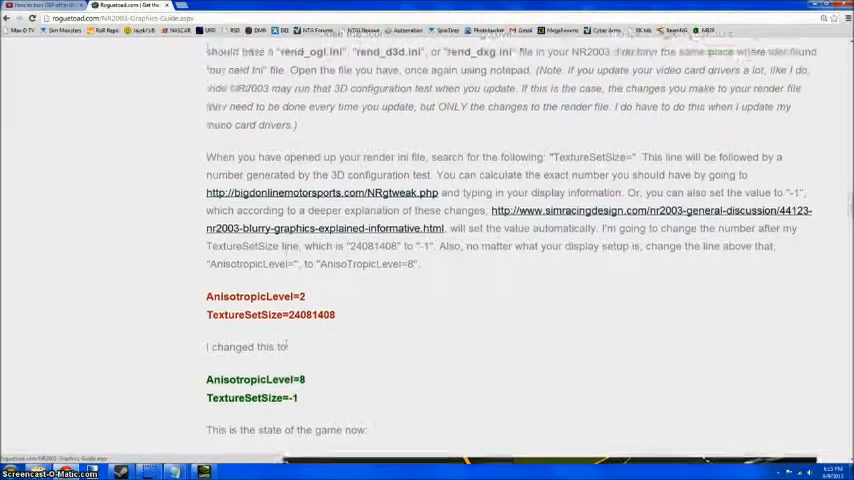
{"action": "scroll", "scroll_direction": "up", "scroll_amount": 3}
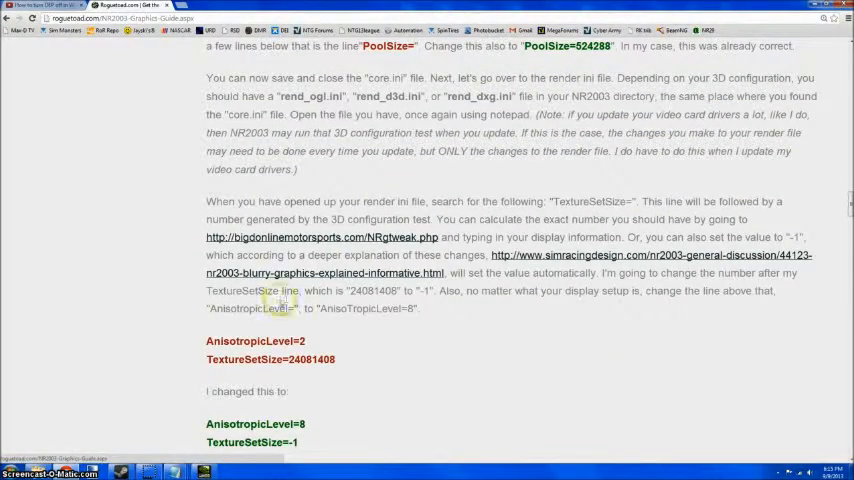
{"action": "mouse_move", "coordinate": [266, 324]}
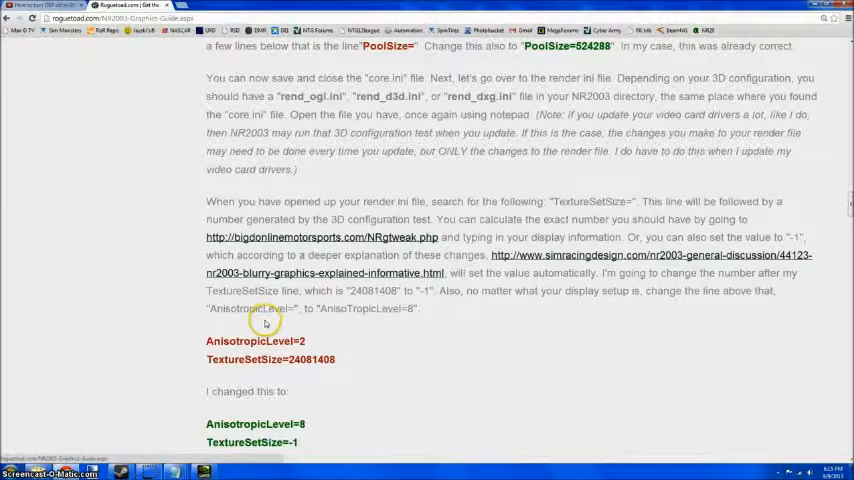
{"action": "mouse_move", "coordinate": [280, 296]}
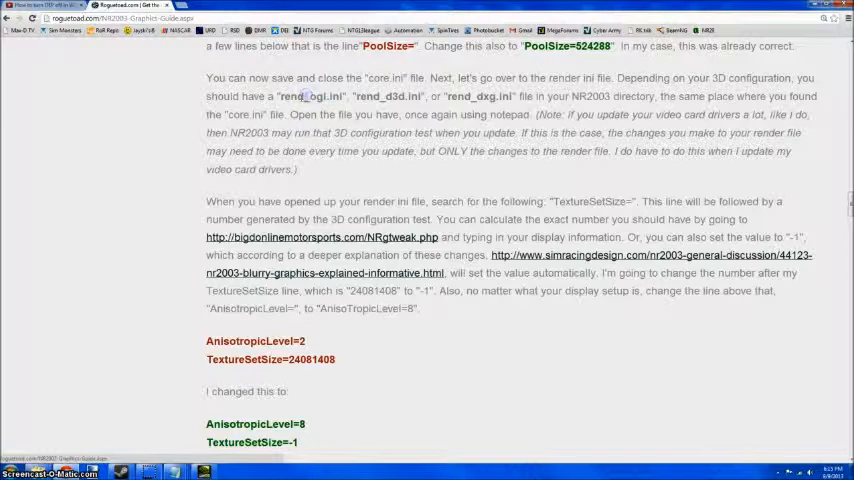
{"action": "double_click", "coordinate": [296, 96]}
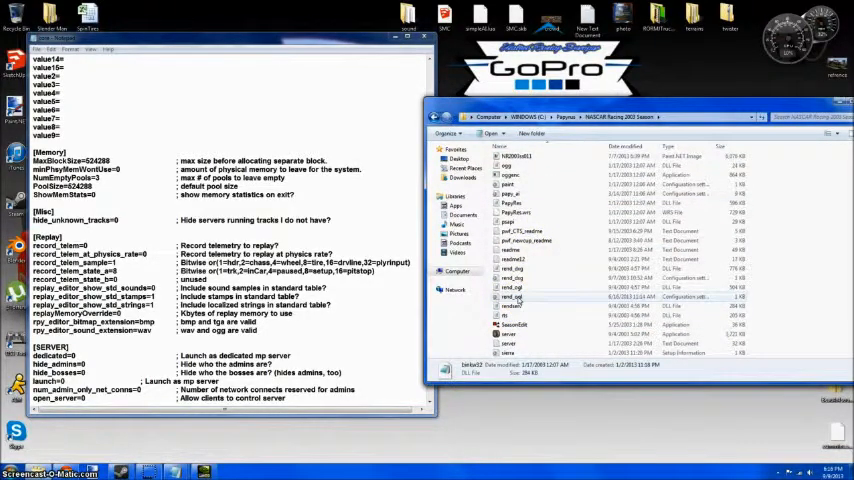
Open the rend ini file from the NR2003 folder in Notepad
{"action": "right_click", "coordinate": [512, 296]}
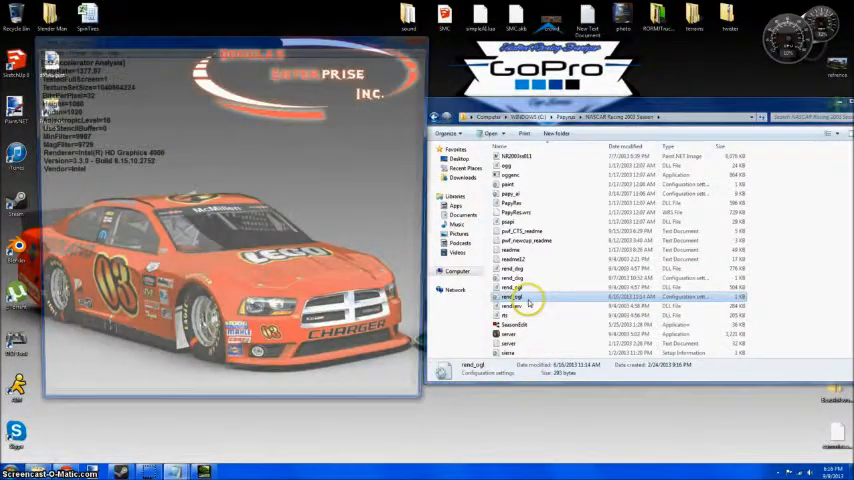
{"action": "double_click", "coordinate": [508, 296]}
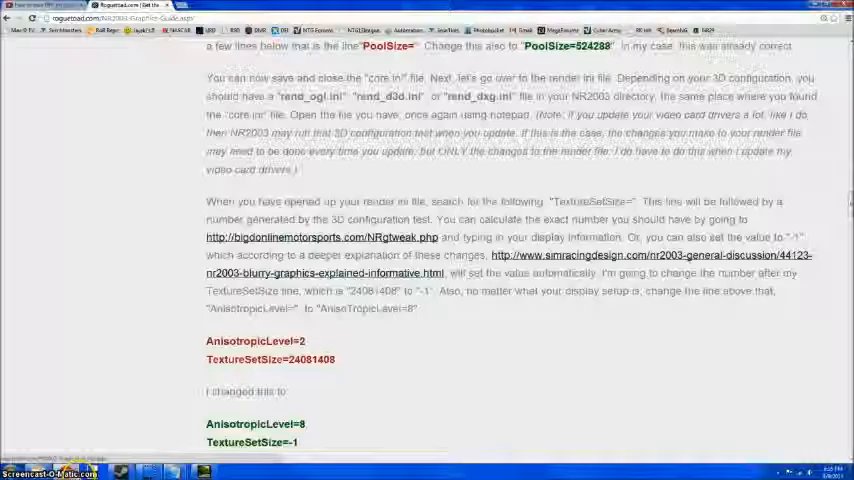
Scroll the guide to the AnisotropicLevel=8 and TextureSetSize=-1 recommendations
{"action": "scroll", "scroll_direction": "down", "scroll_amount": 3}
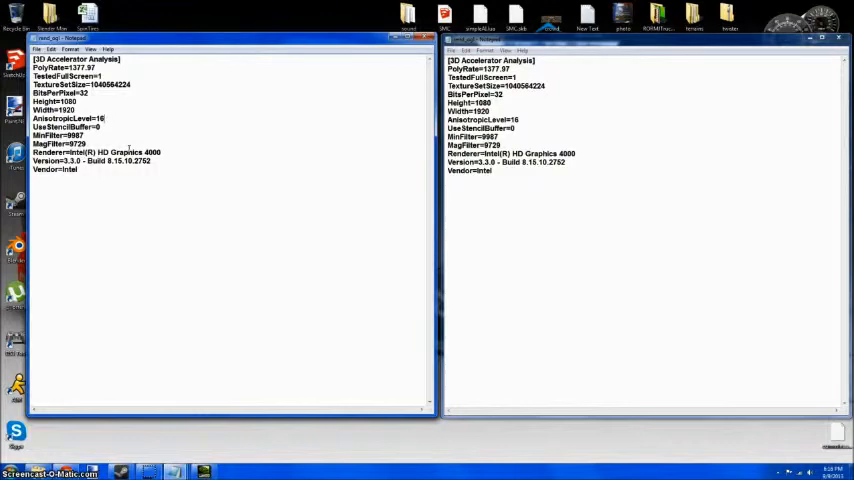
{"action": "mouse_move", "coordinate": [514, 104]}
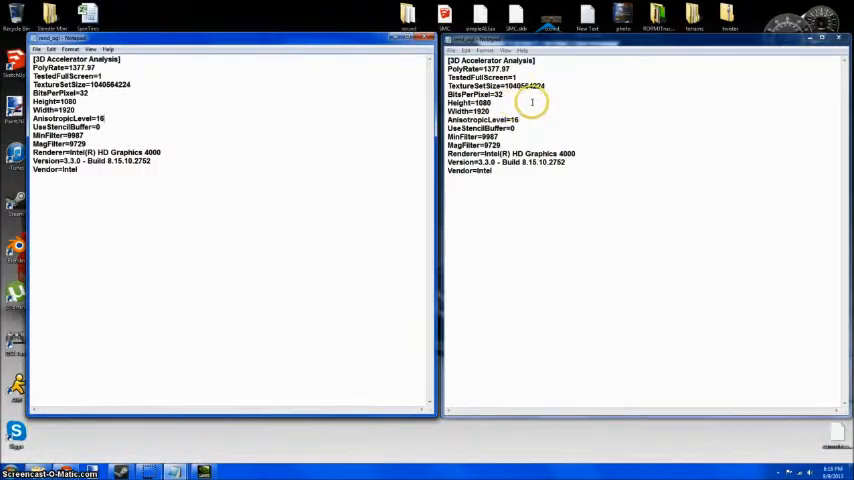
{"action": "mouse_move", "coordinate": [532, 104]}
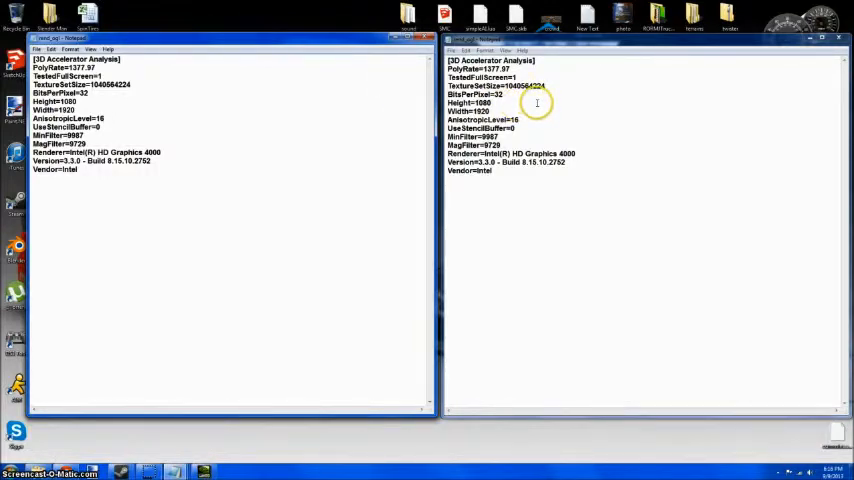
Check TextureSetSize in one rend ini, open the other rend file and place it alongside for comparison
{"action": "left_click", "coordinate": [420, 36]}
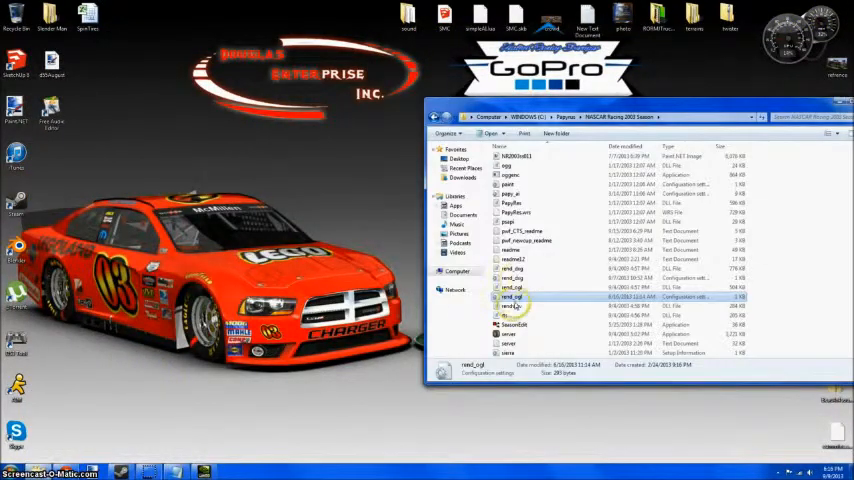
{"action": "double_click", "coordinate": [512, 296]}
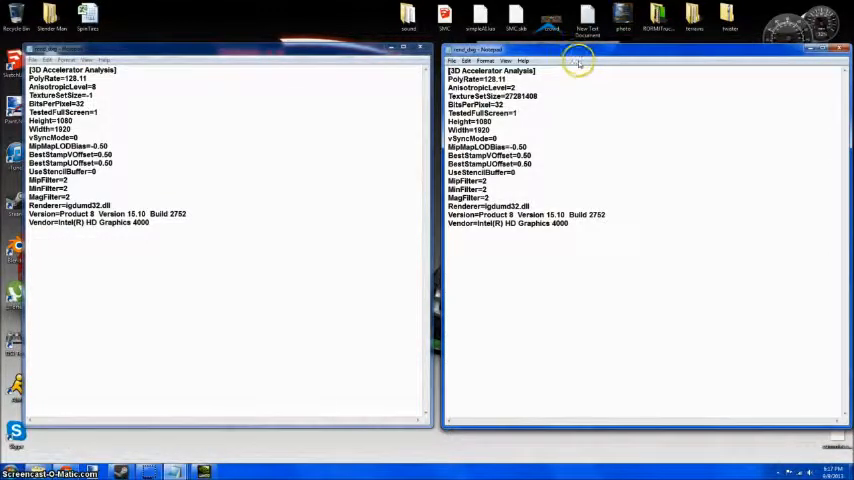
{"action": "left_click_drag", "start_coordinate": [452, 88], "coordinate": [540, 104]}
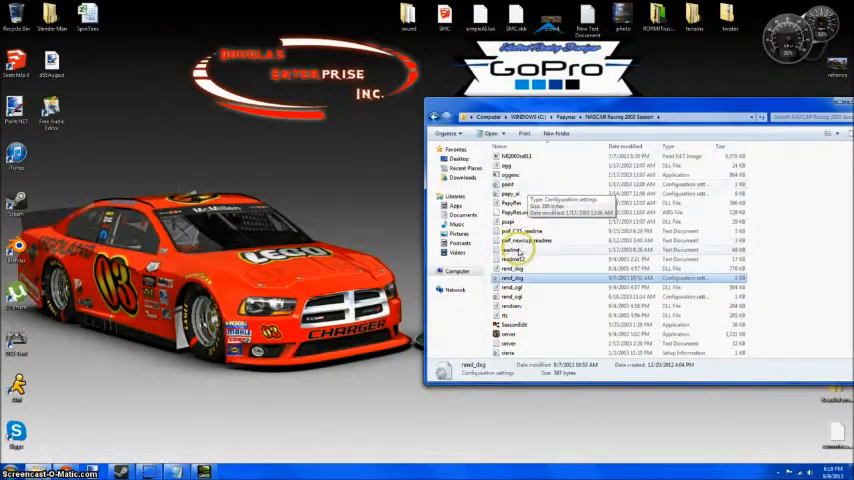
Open the driver's folder under players and load its player.ini in Notepad
{"action": "scroll", "scroll_direction": "down", "scroll_amount": 3}
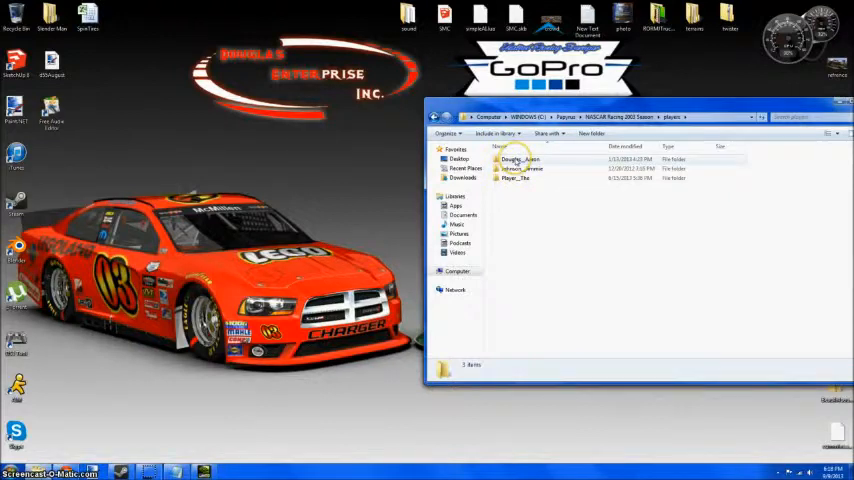
{"action": "double_click", "coordinate": [524, 158]}
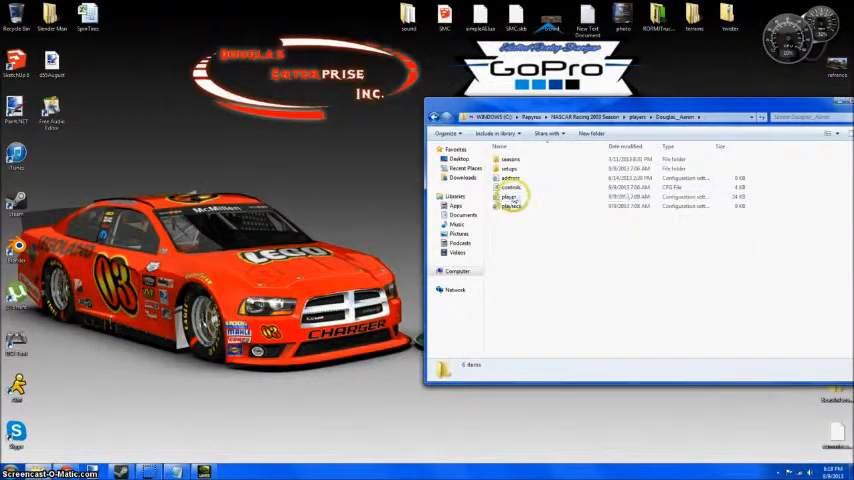
{"action": "left_click", "coordinate": [510, 196]}
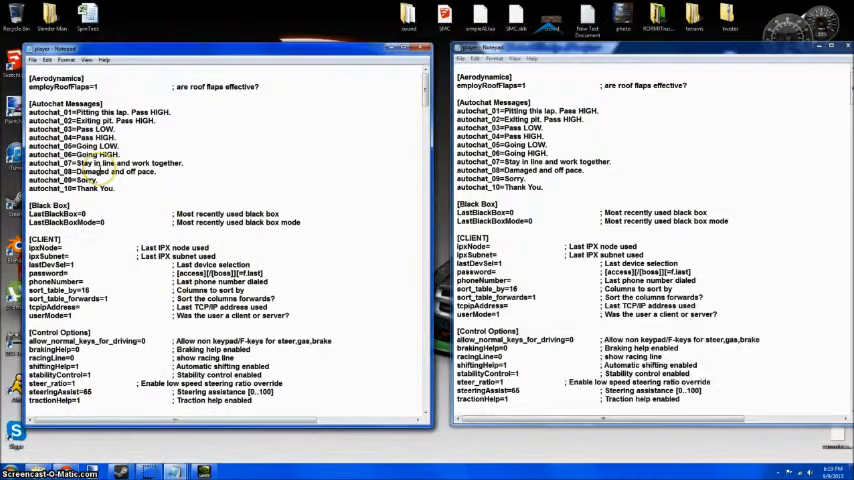
Scroll both player ini files to [Graphic Options] and select a setting value to edit
{"action": "scroll", "scroll_direction": "down", "scroll_amount": 3}
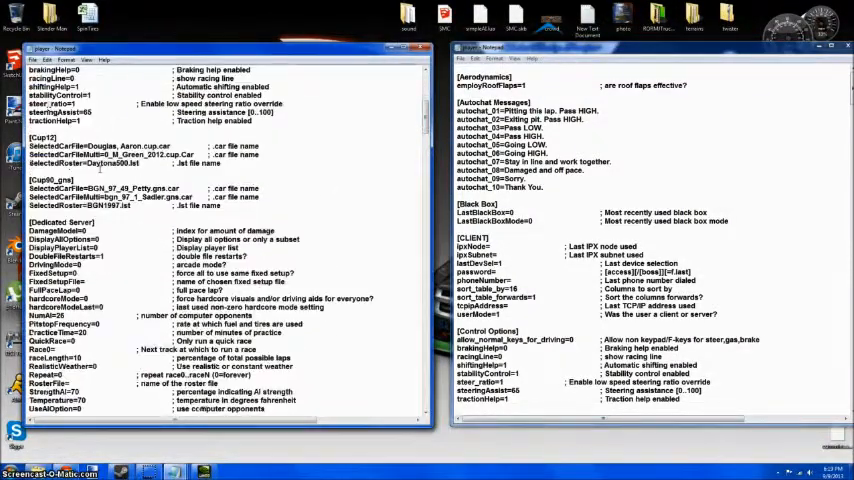
{"action": "scroll", "scroll_direction": "down", "scroll_amount": 3}
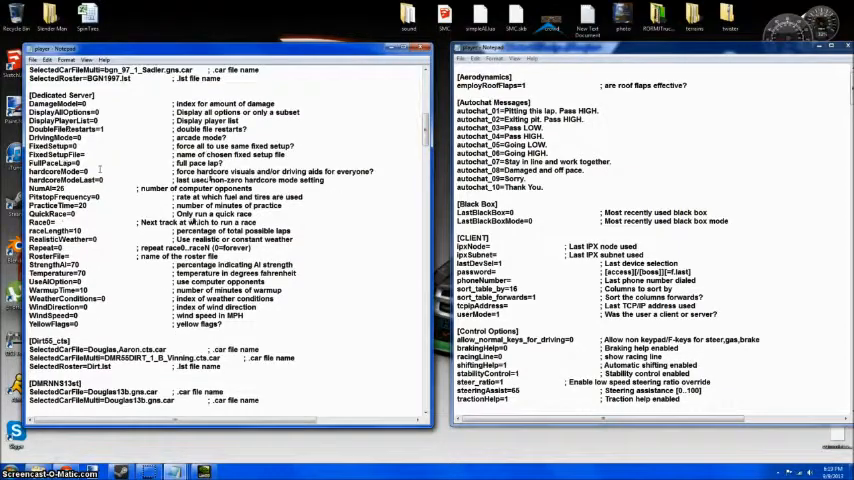
{"action": "scroll", "scroll_direction": "down", "scroll_amount": 3}
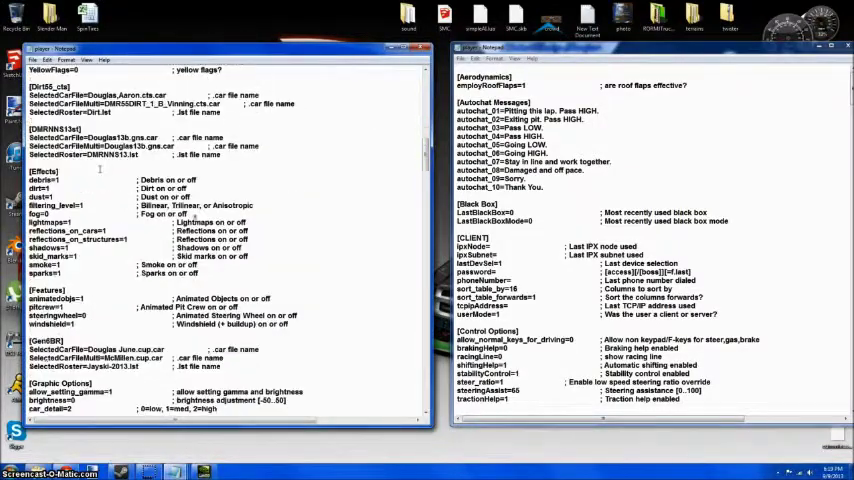
{"action": "scroll", "scroll_direction": "down", "scroll_amount": 3}
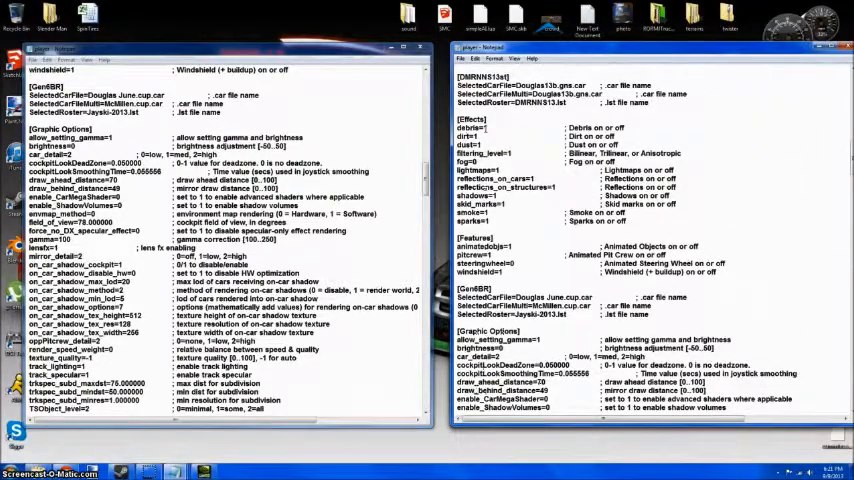
{"action": "scroll", "scroll_direction": "down", "scroll_amount": 3}
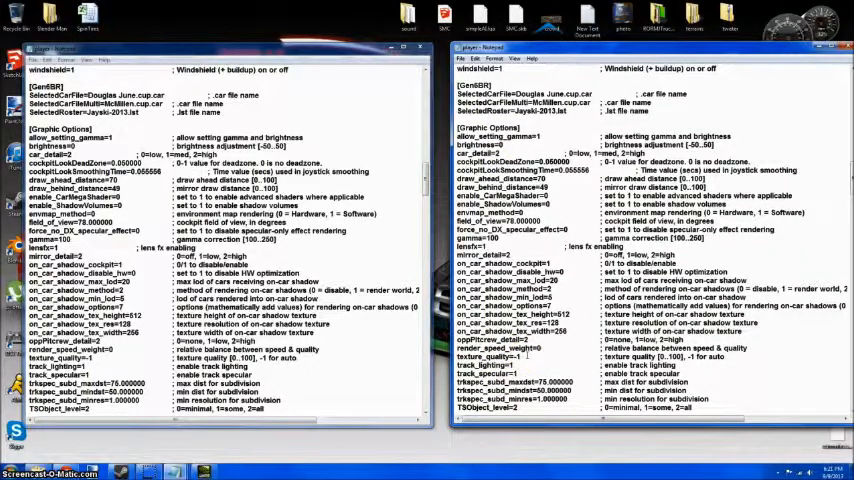
{"action": "double_click", "coordinate": [490, 356]}
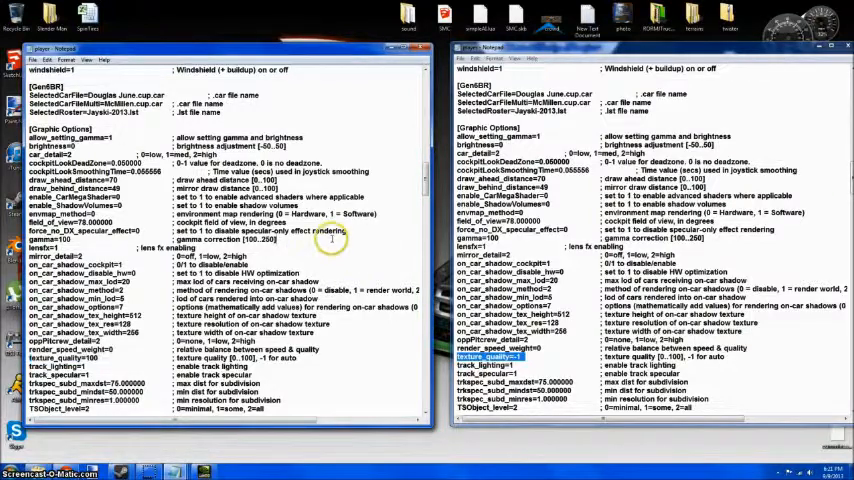
{"action": "left_click", "coordinate": [36, 60]}
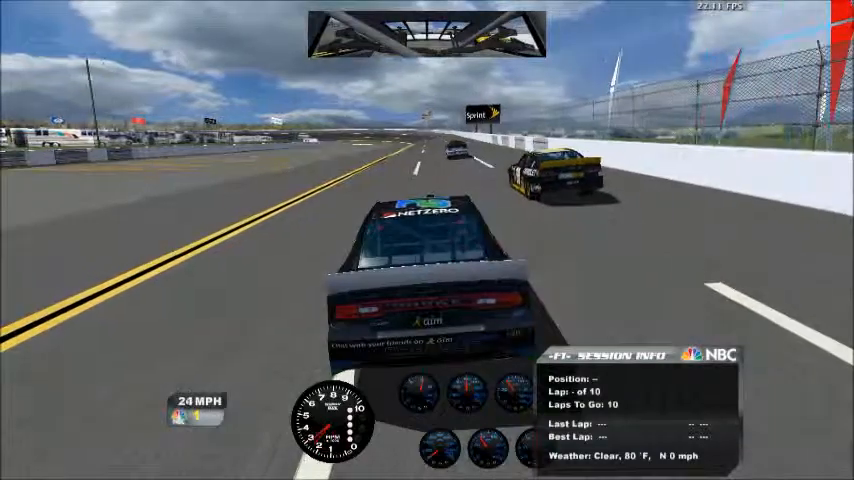
Hold the throttle (W) to bring the car from about 24 up to 50 mph on the straight
{"action": "key", "text": "W"}
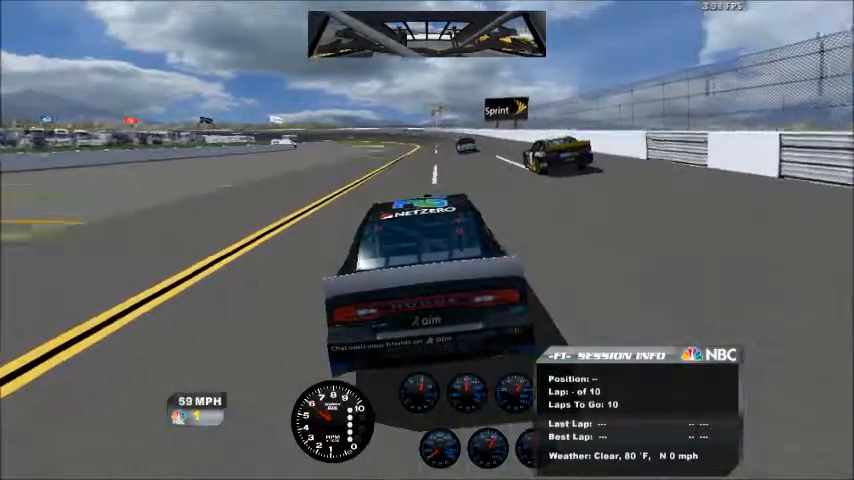